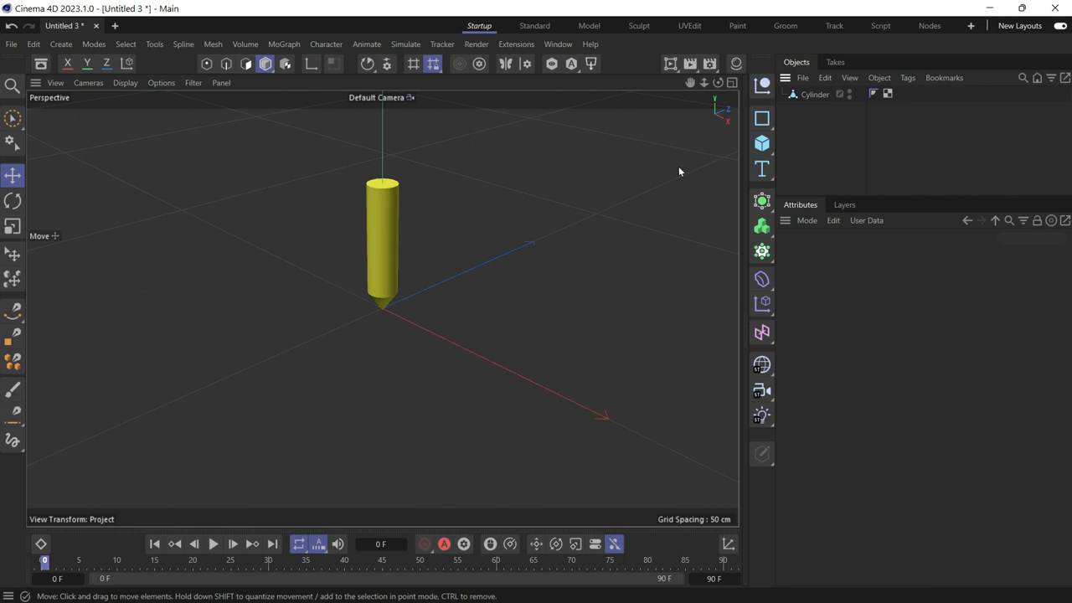
mouse_move(730, 133)
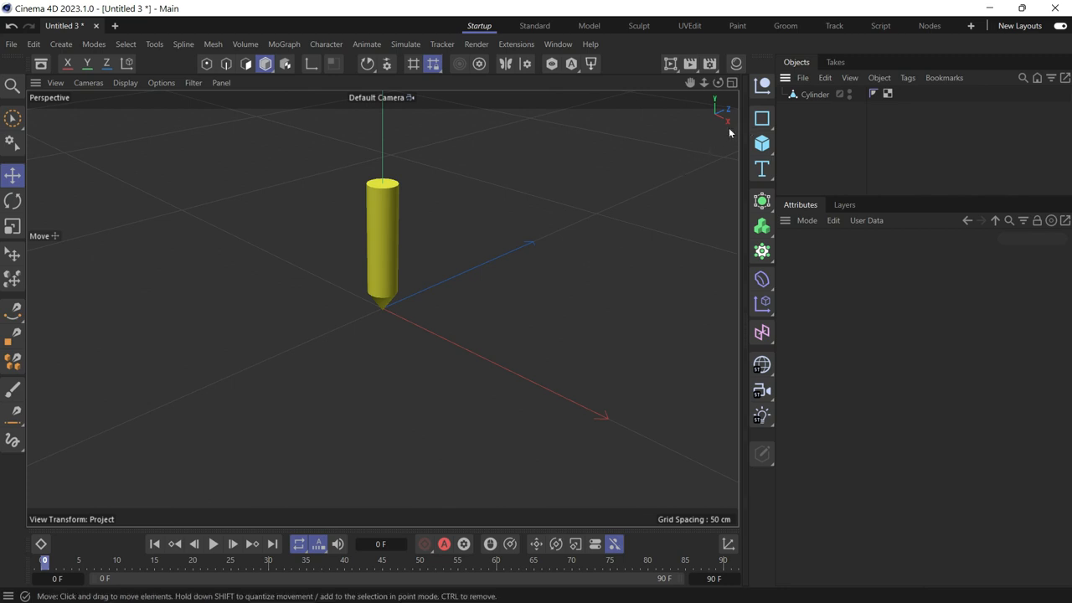
Add a null named 'target', plus a second null holding the Cylinder as its child
click(762, 85)
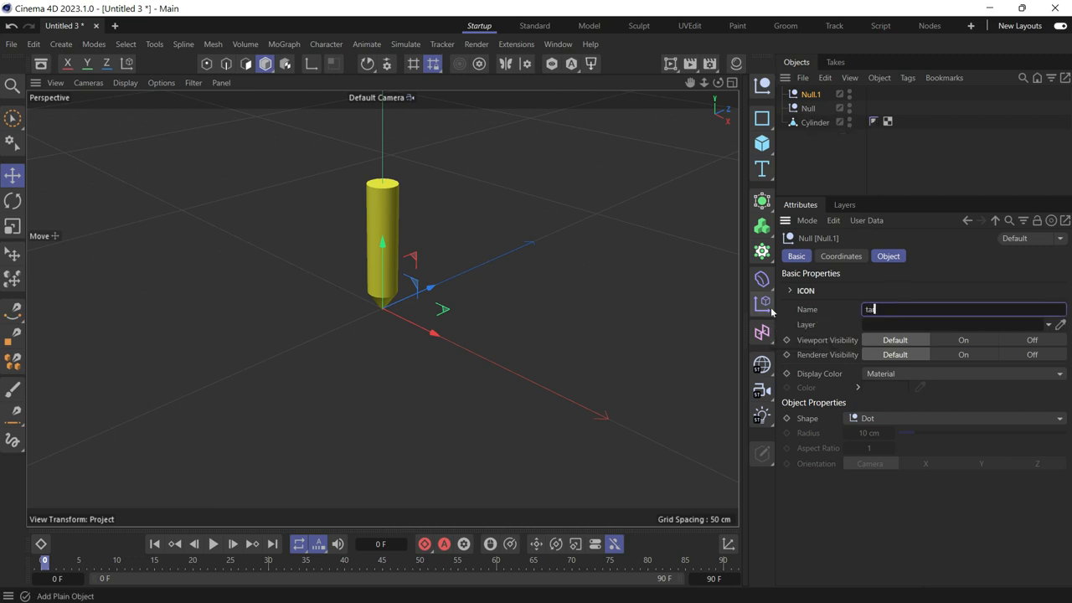
text(target)
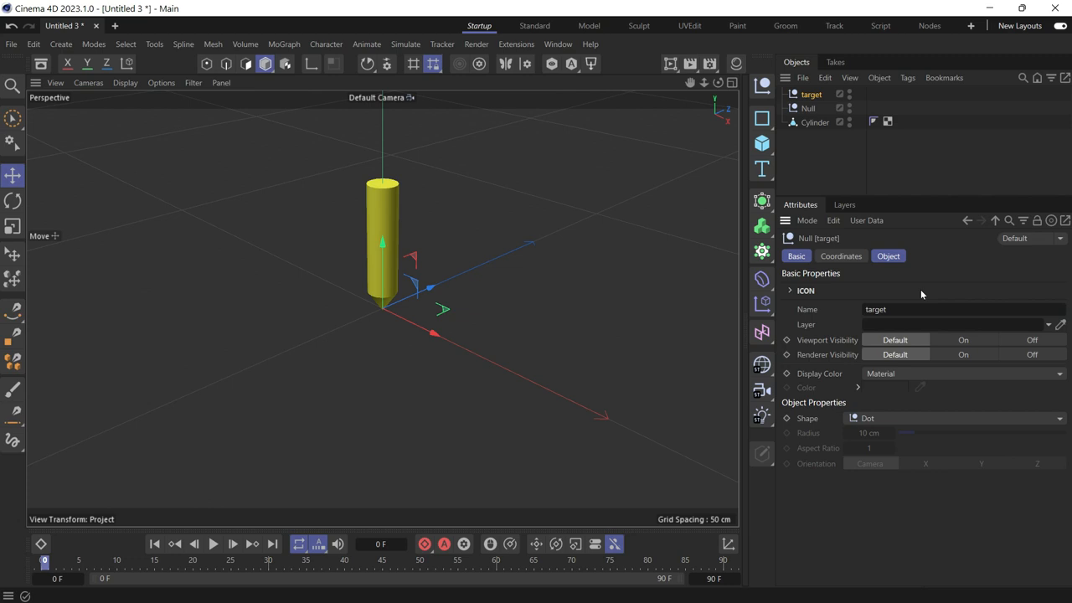
click(814, 122)
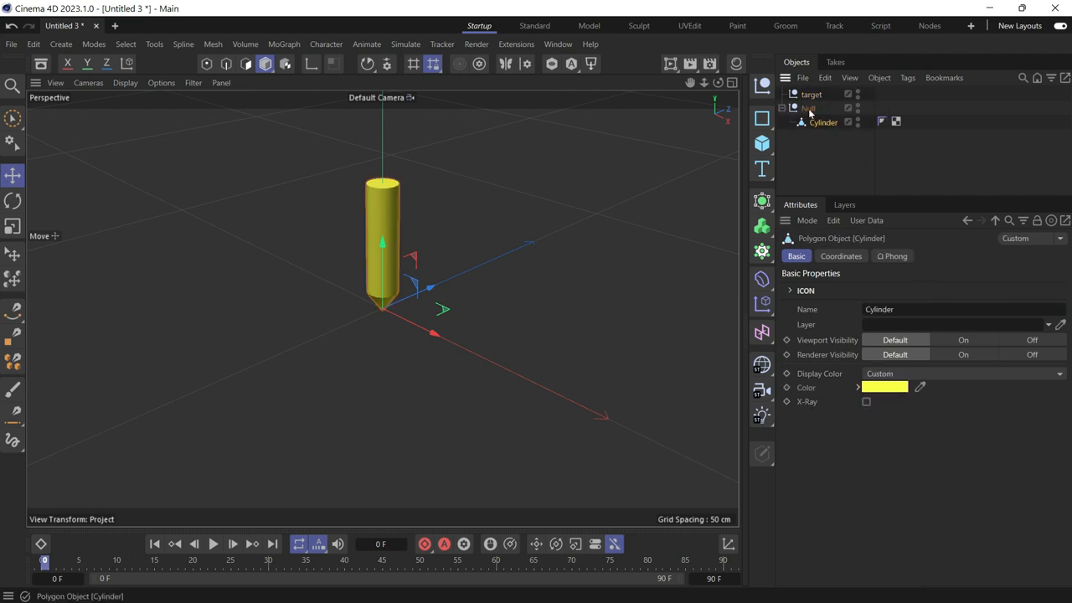
Set the pen's Null display shape to Circle
click(808, 108)
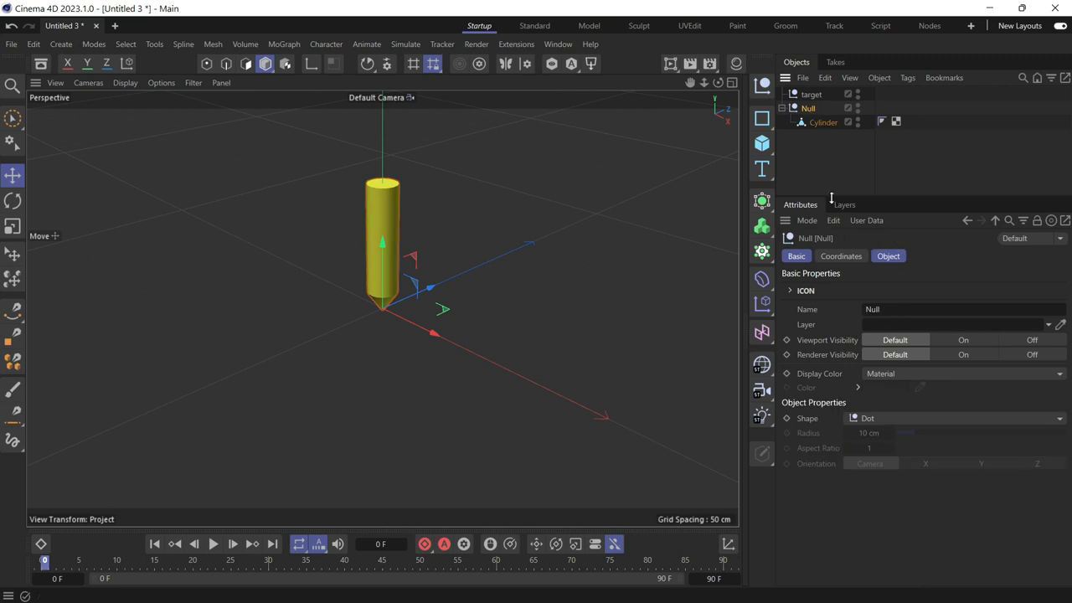
click(888, 256)
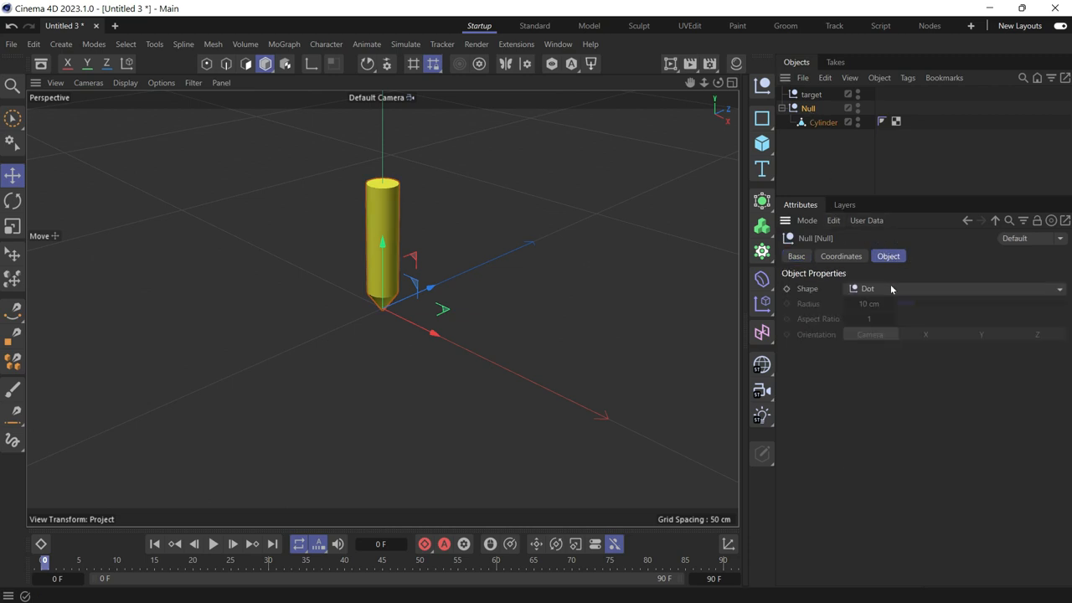
click(955, 288)
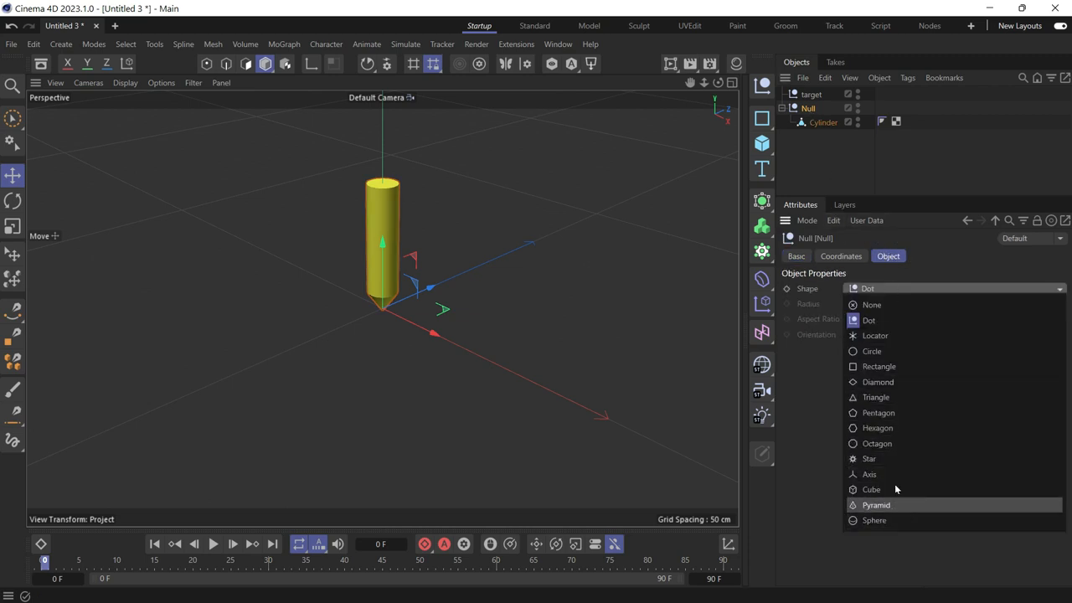
click(873, 351)
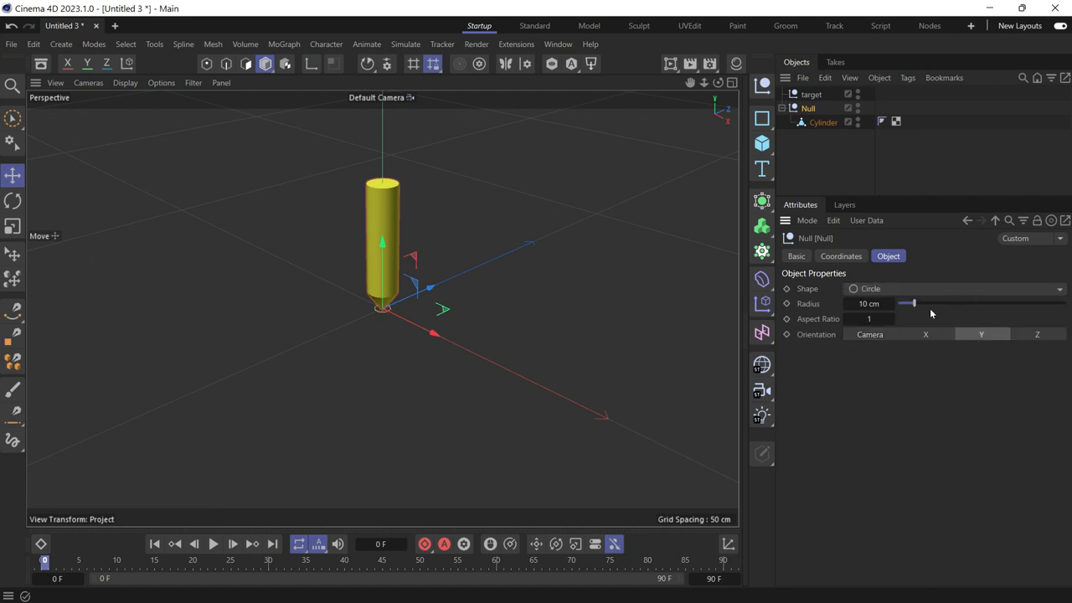
Display the target null as a pentagon with a 26 cm radius
click(808, 93)
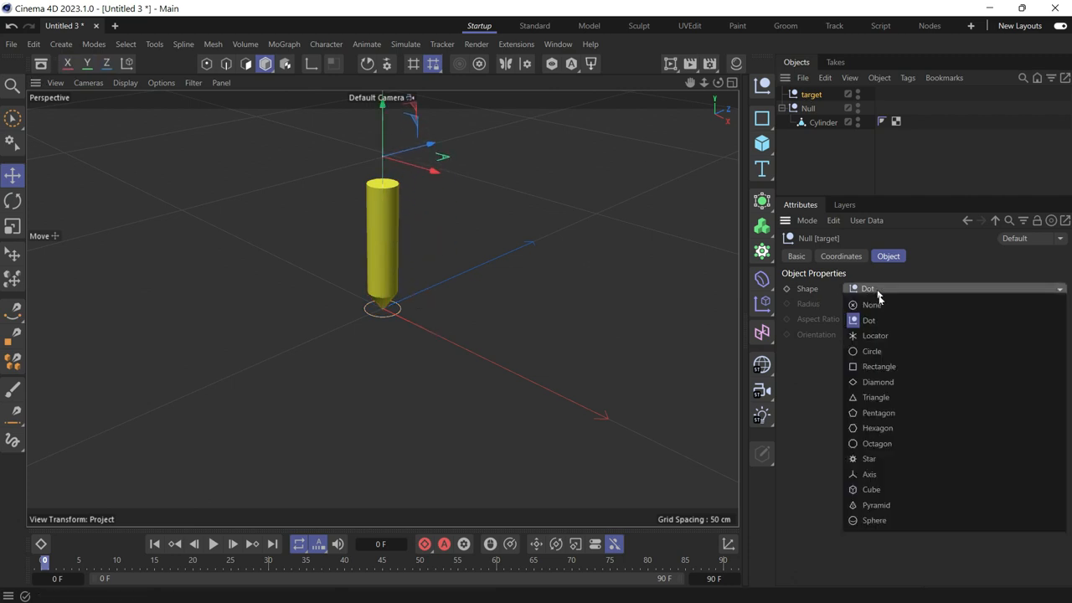
click(879, 413)
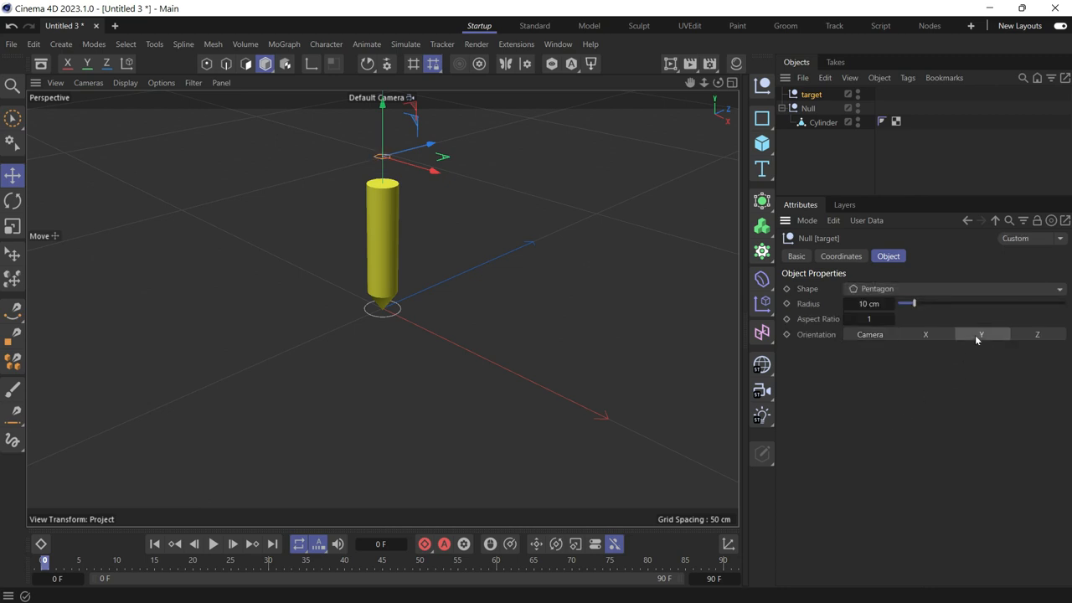
drag(913, 303, 941, 303)
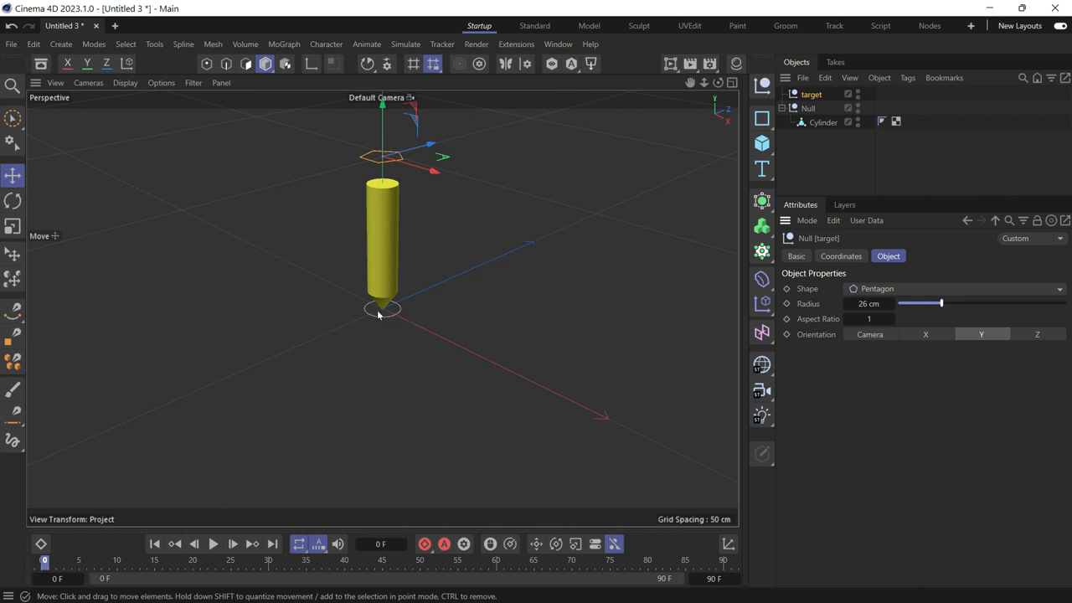
mouse_move(384, 308)
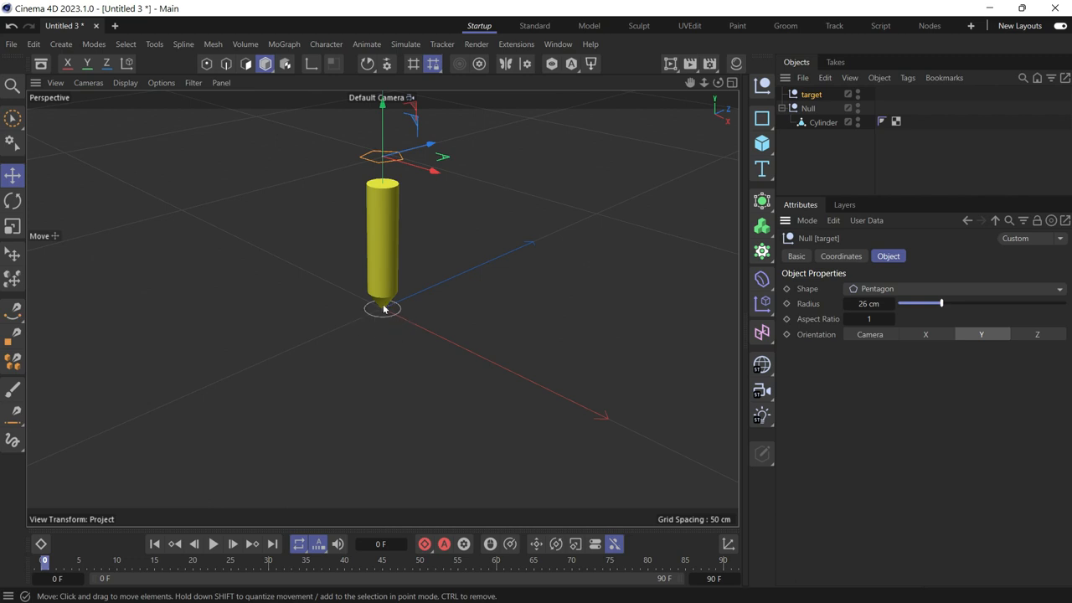
mouse_move(386, 275)
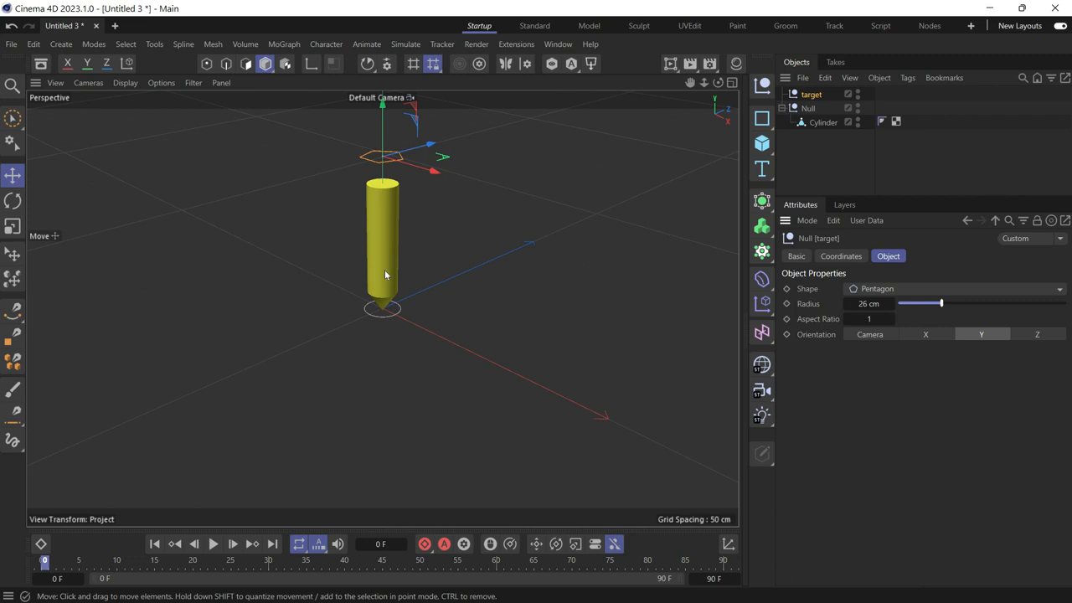
mouse_move(677, 99)
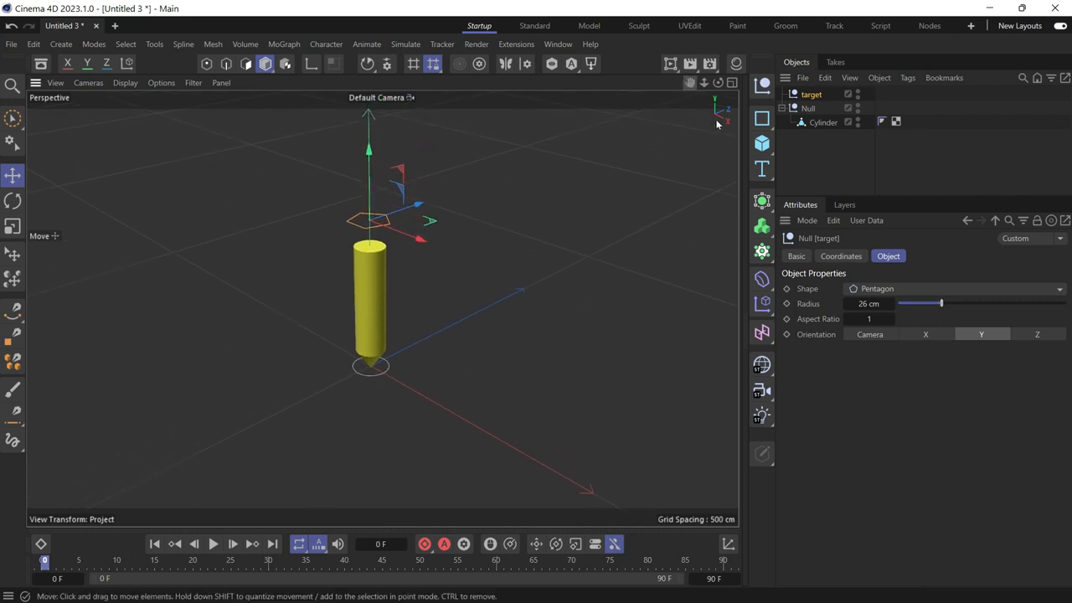
Add a Constraint tag with Transform enabled to the pen's Null, keeping its original offset
click(809, 108)
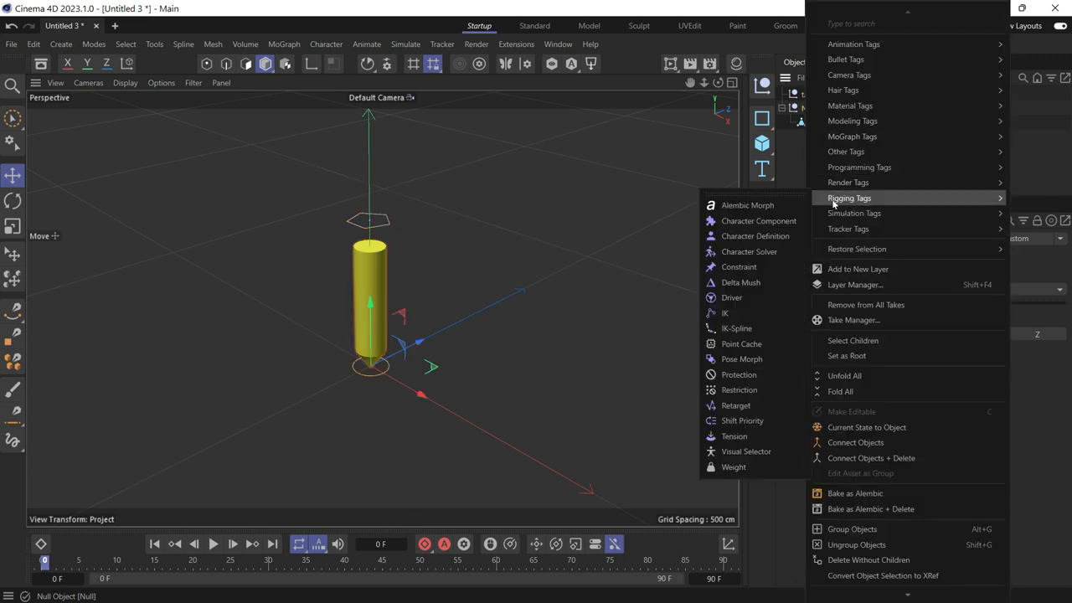
click(739, 266)
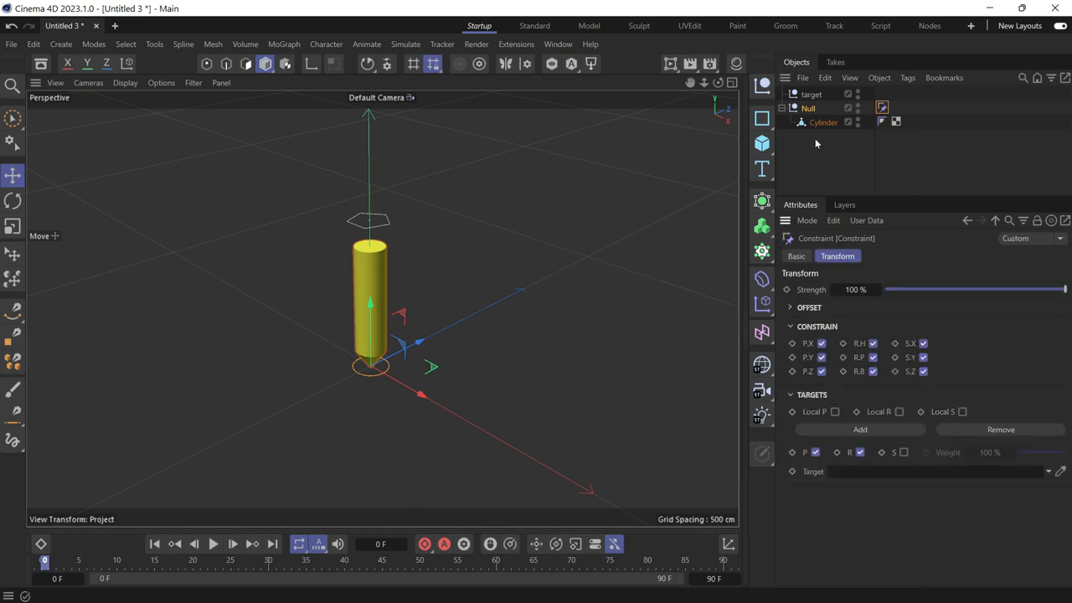
click(810, 94)
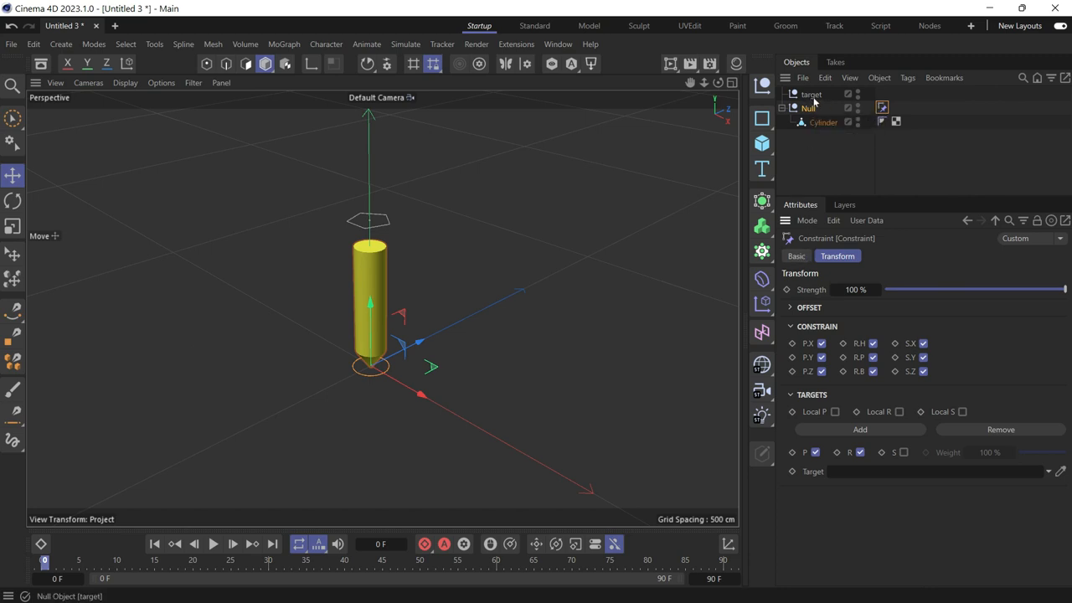
mouse_move(807, 108)
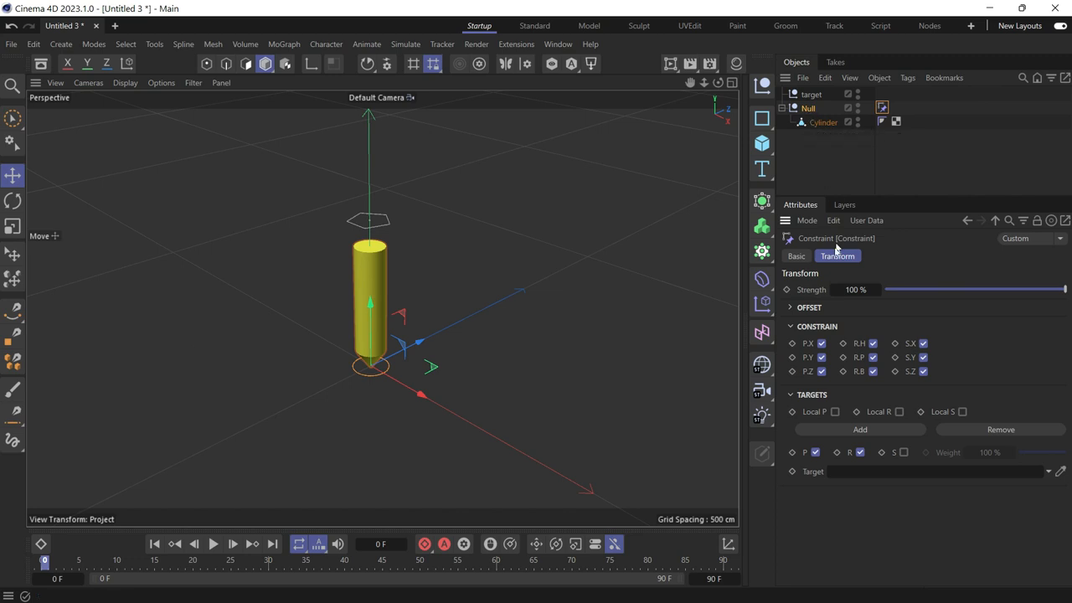
click(790, 307)
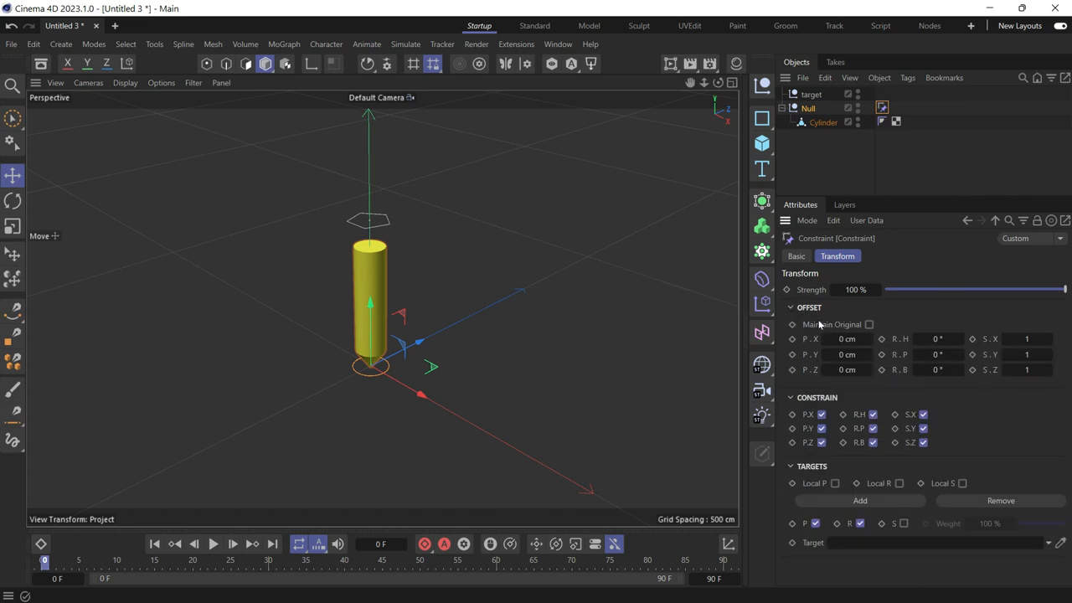
click(869, 325)
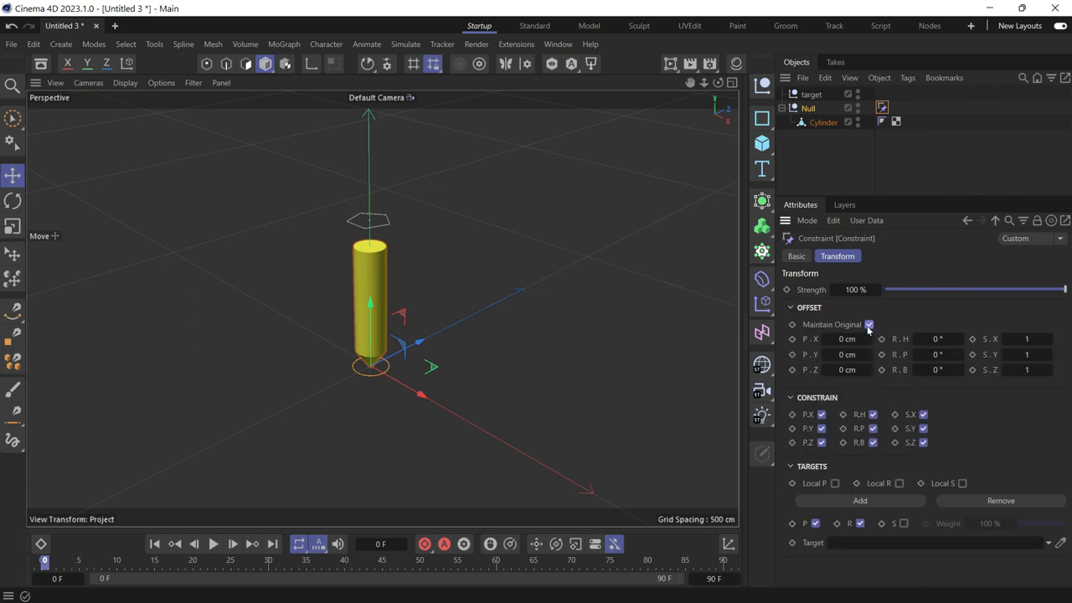
click(789, 308)
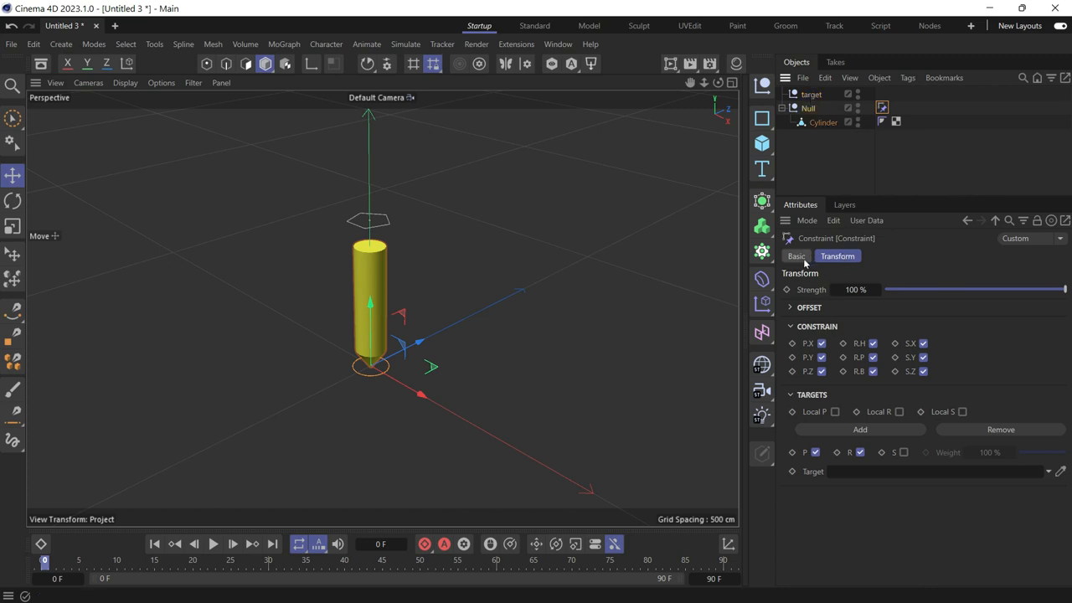
Use target as the position-only transform target and lower the constraint Strength
click(795, 255)
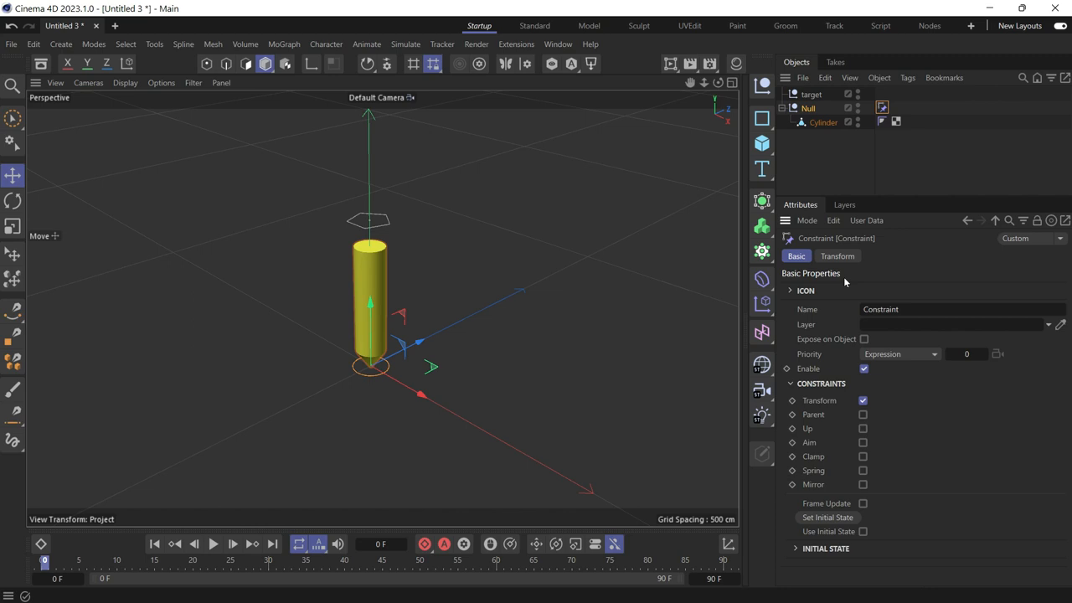
click(837, 256)
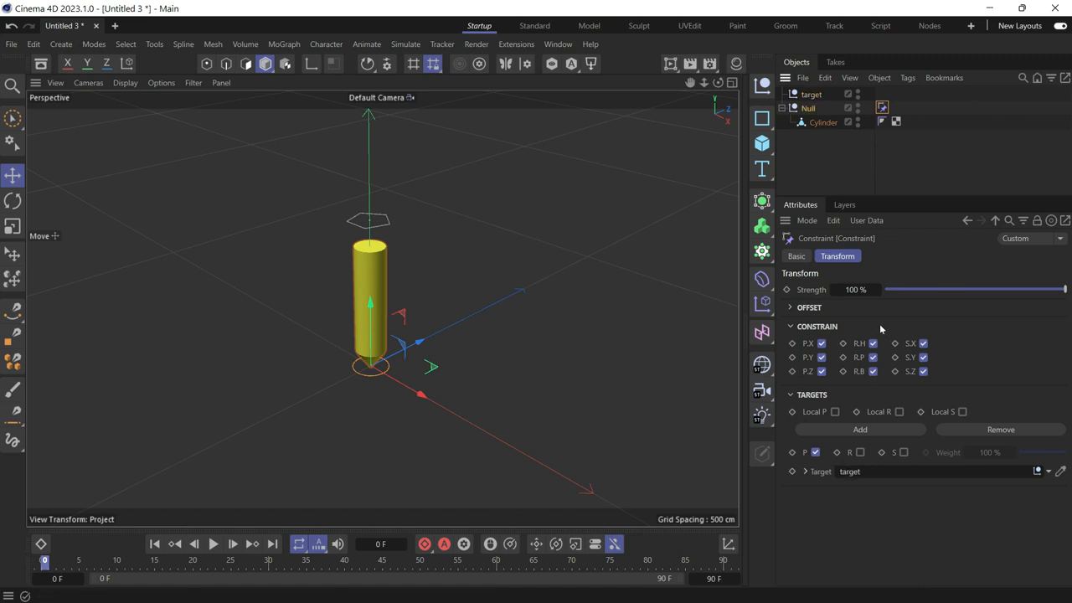
mouse_move(821, 300)
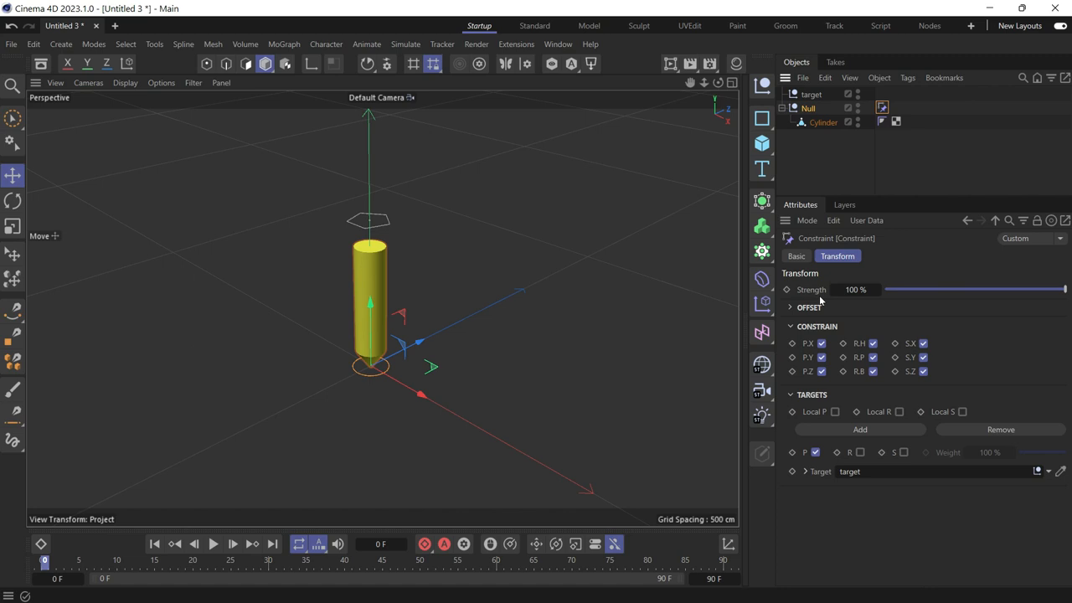
drag(1064, 289, 904, 289)
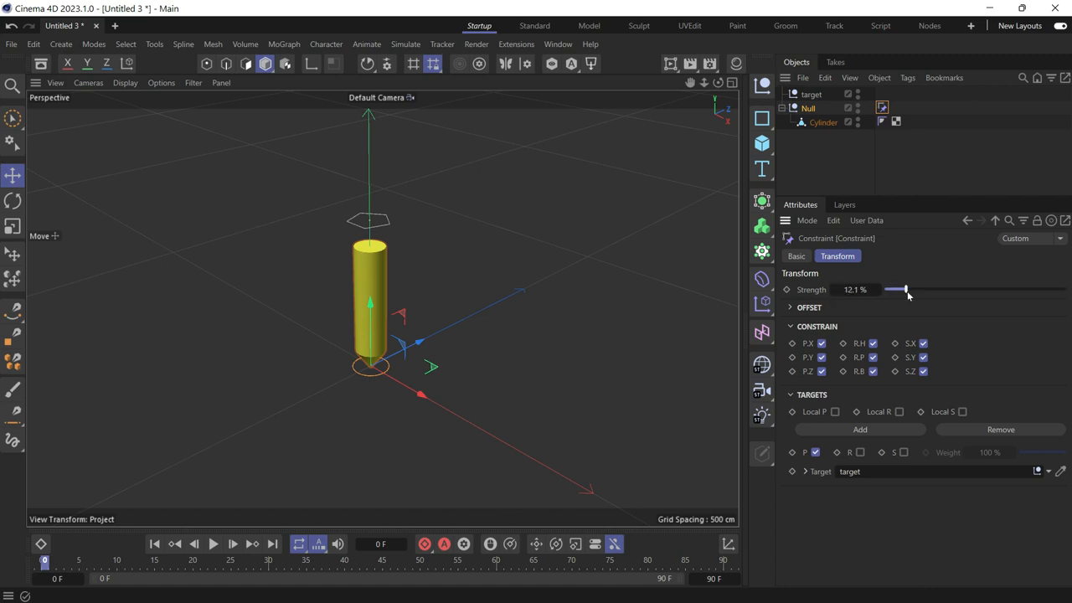
drag(907, 289, 898, 289)
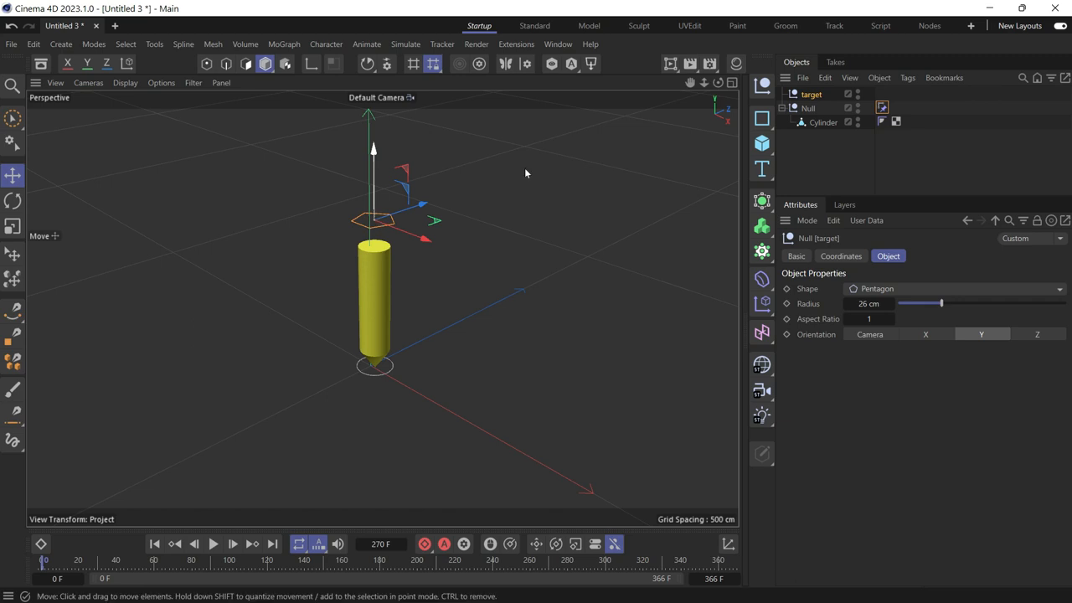
Add a Constraint tag with Aim enabled to the Cylinder and change its aim axis
right_click(823, 122)
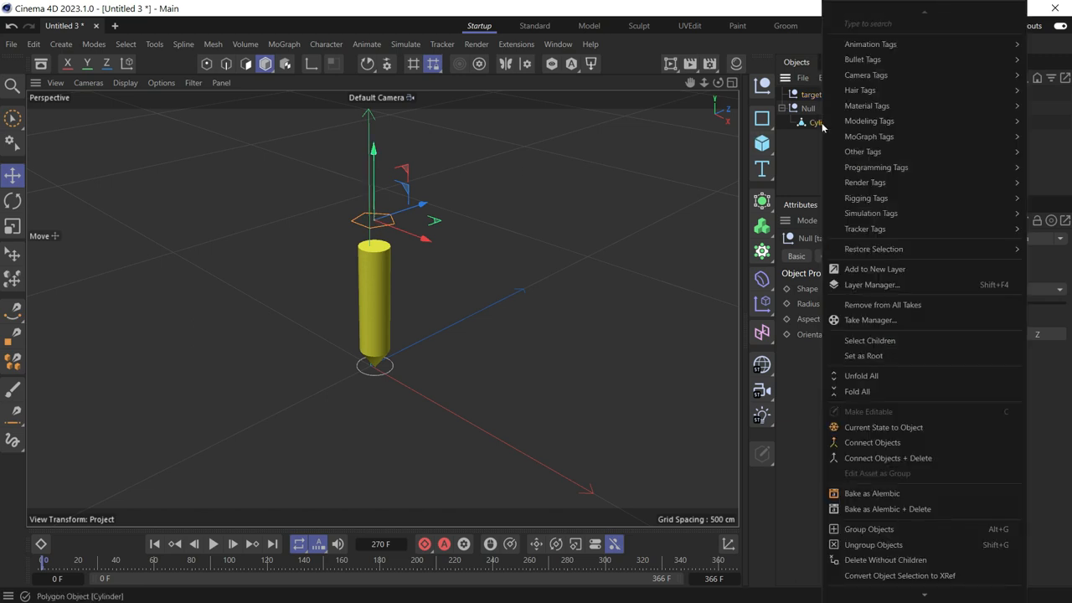
mouse_move(866, 198)
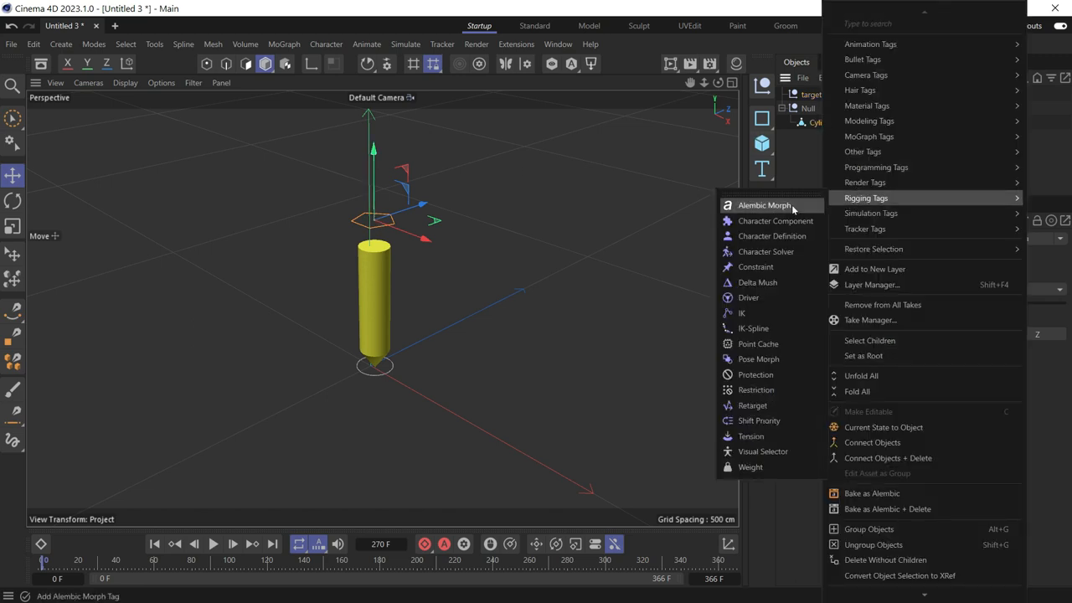
mouse_move(756, 267)
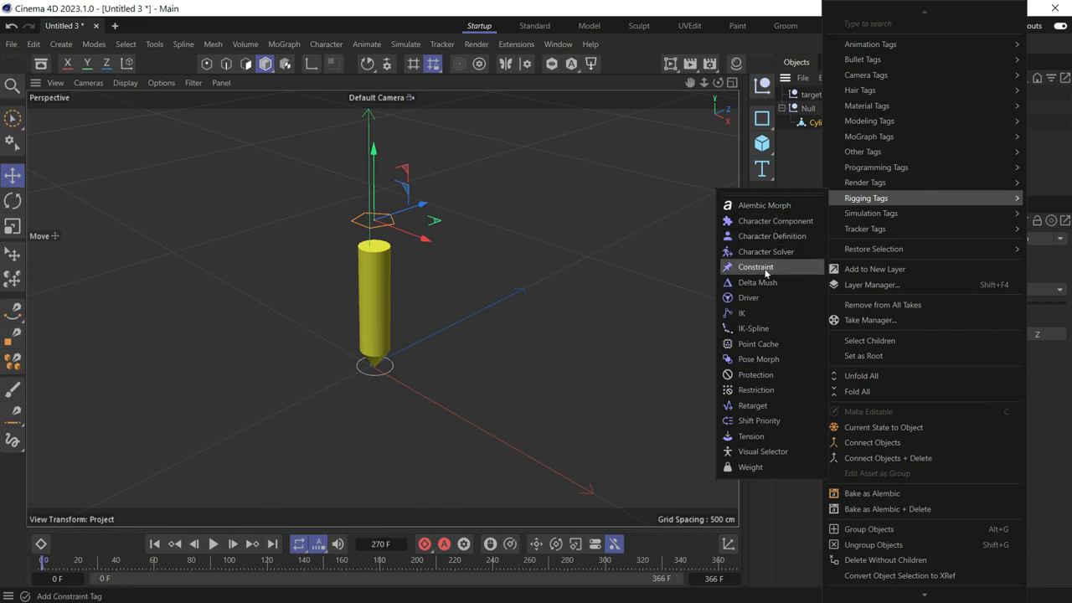
click(756, 266)
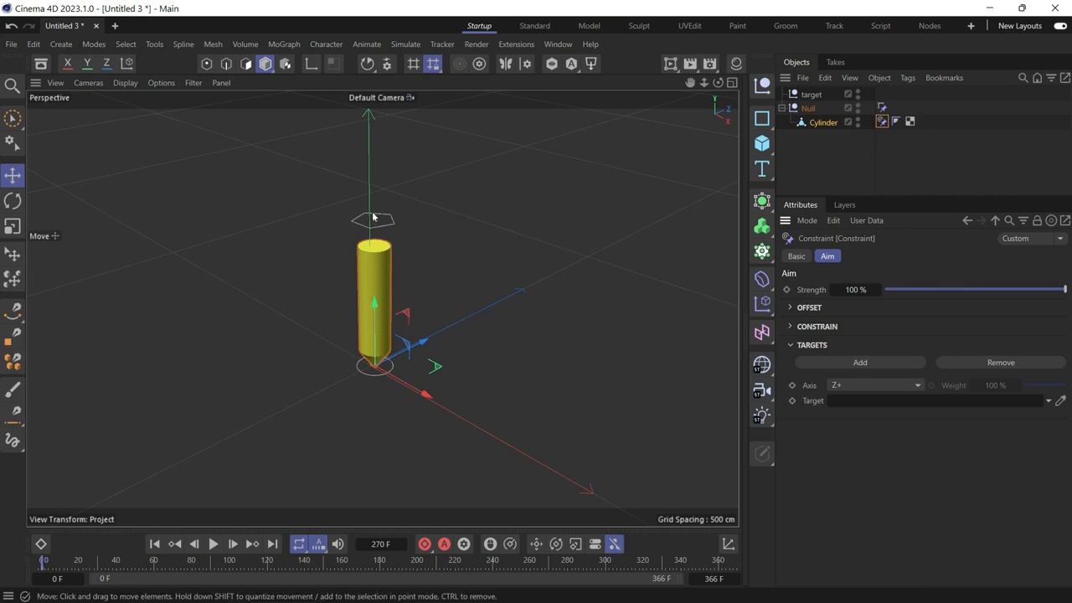
click(874, 385)
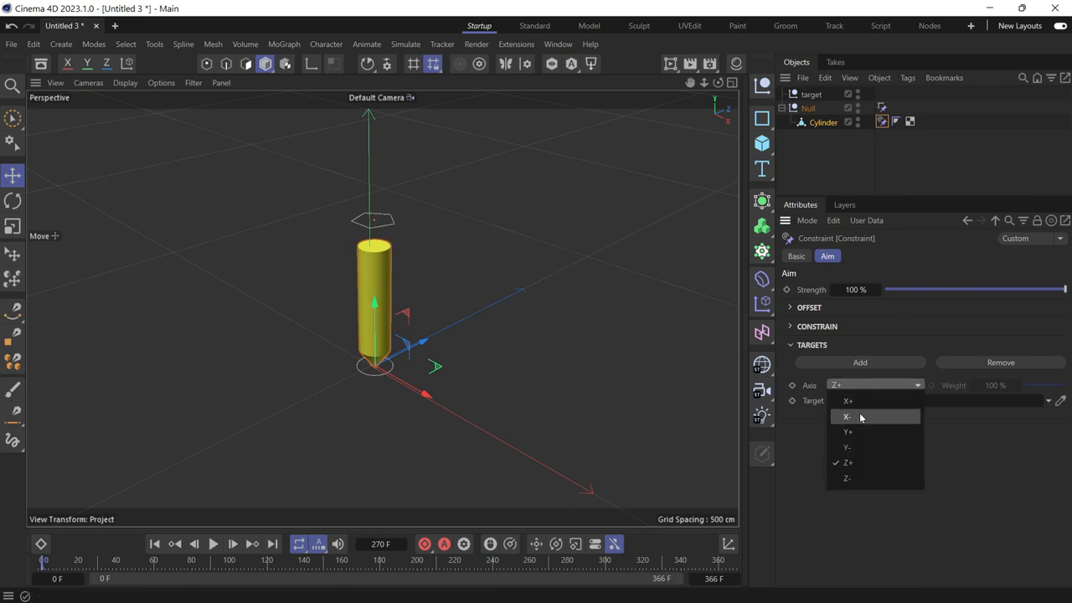
click(846, 431)
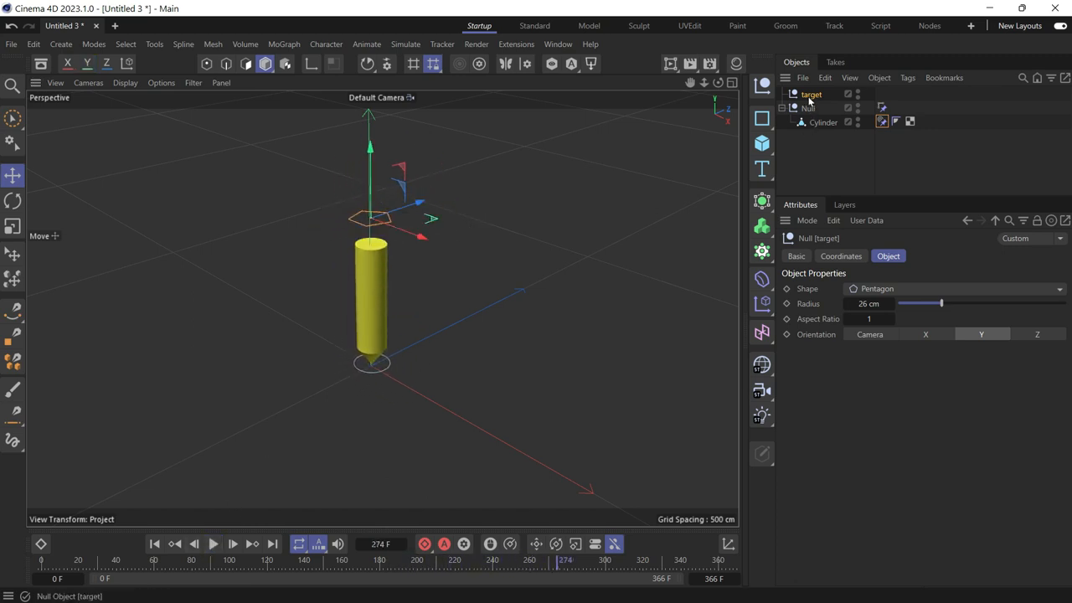
Give target a Vibrate tag: position amplitude X 418, Z 411 cm, frequency 0.5
right_click(809, 94)
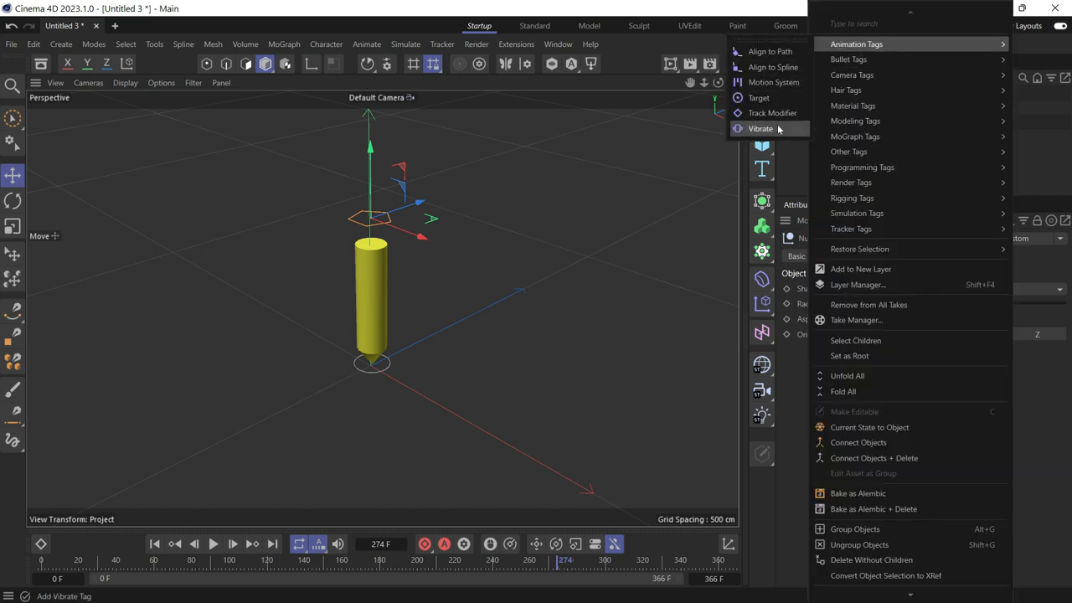
click(761, 128)
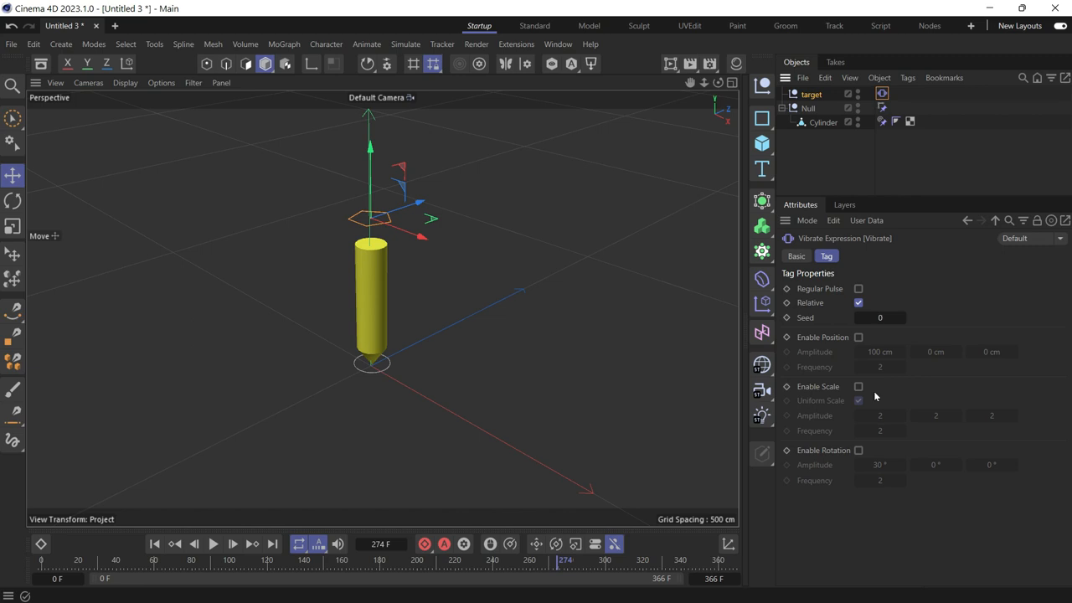
click(858, 337)
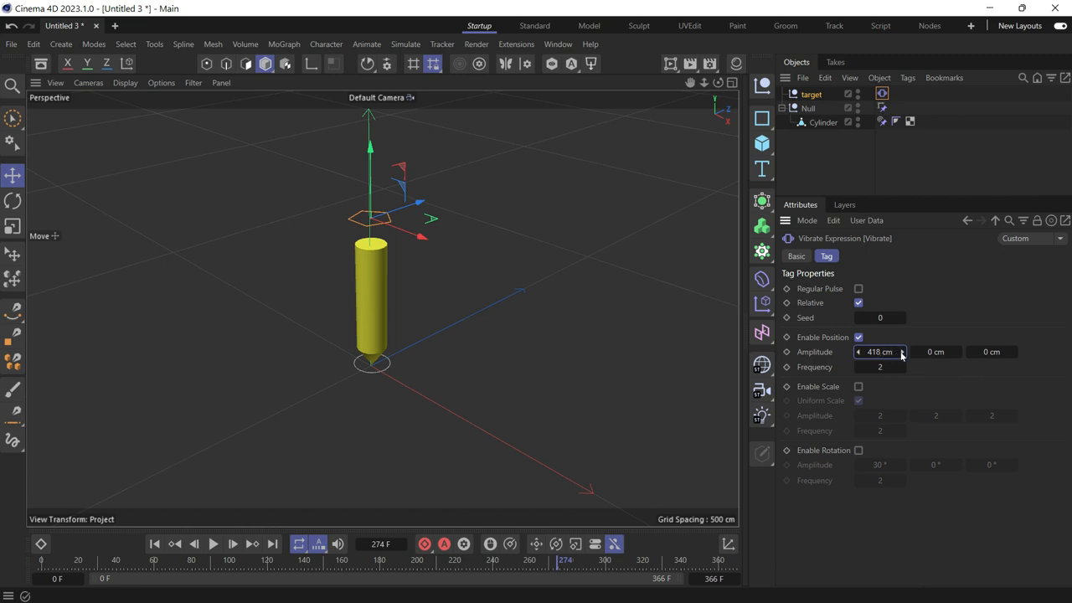
click(991, 352)
text(411)
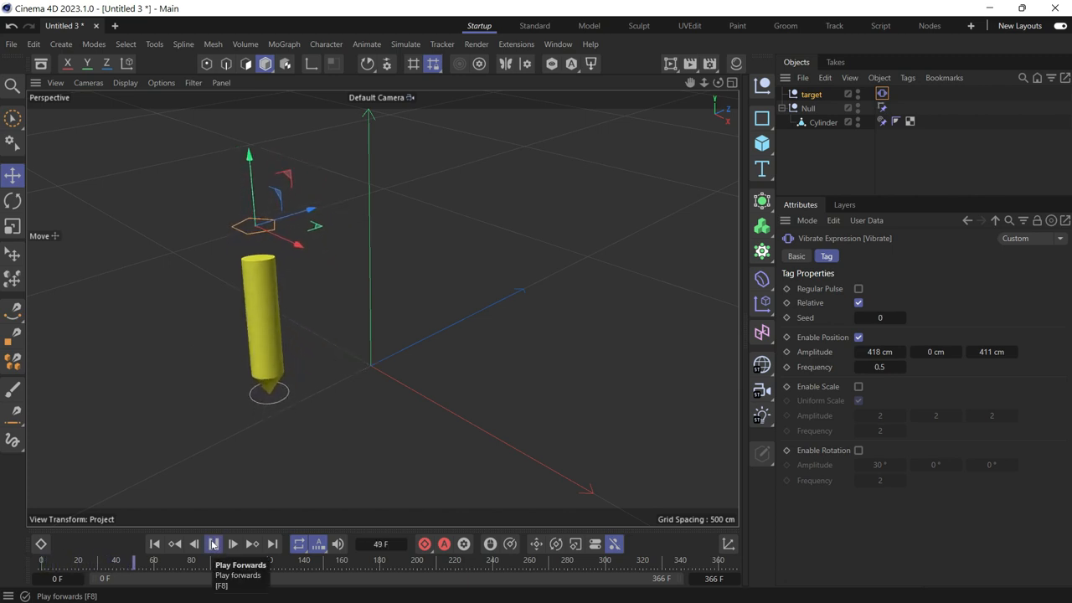
Play and pause the animation to preview target's motion, then select the Null
click(214, 543)
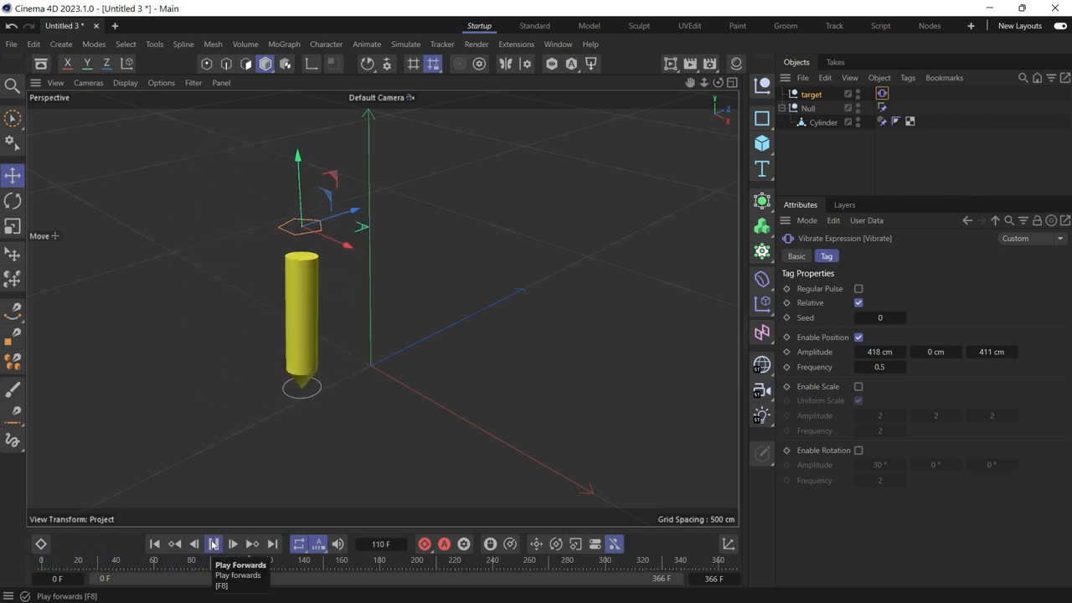
click(213, 544)
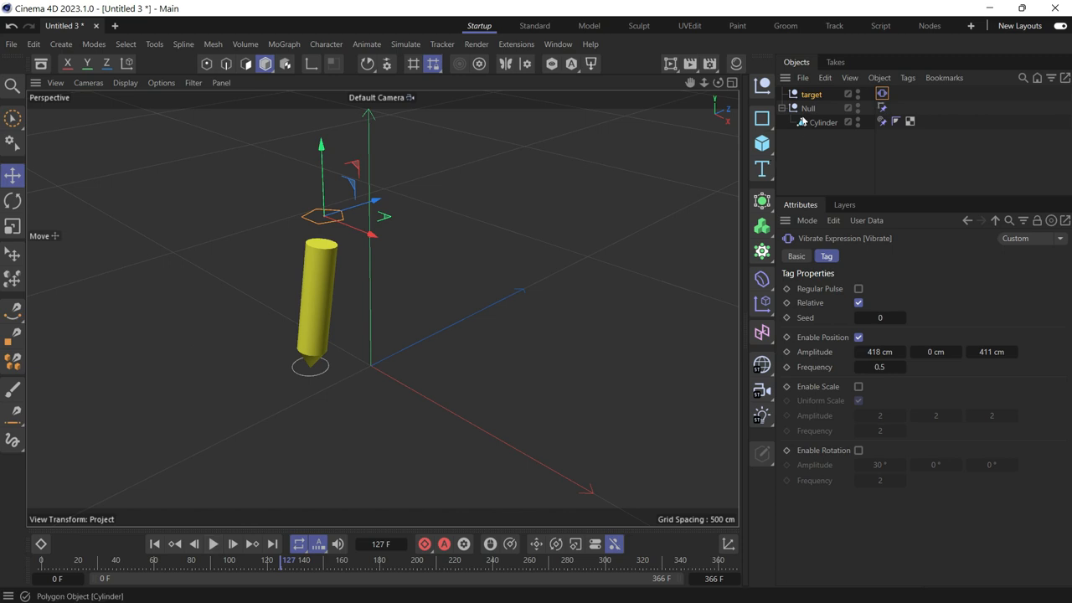
click(807, 108)
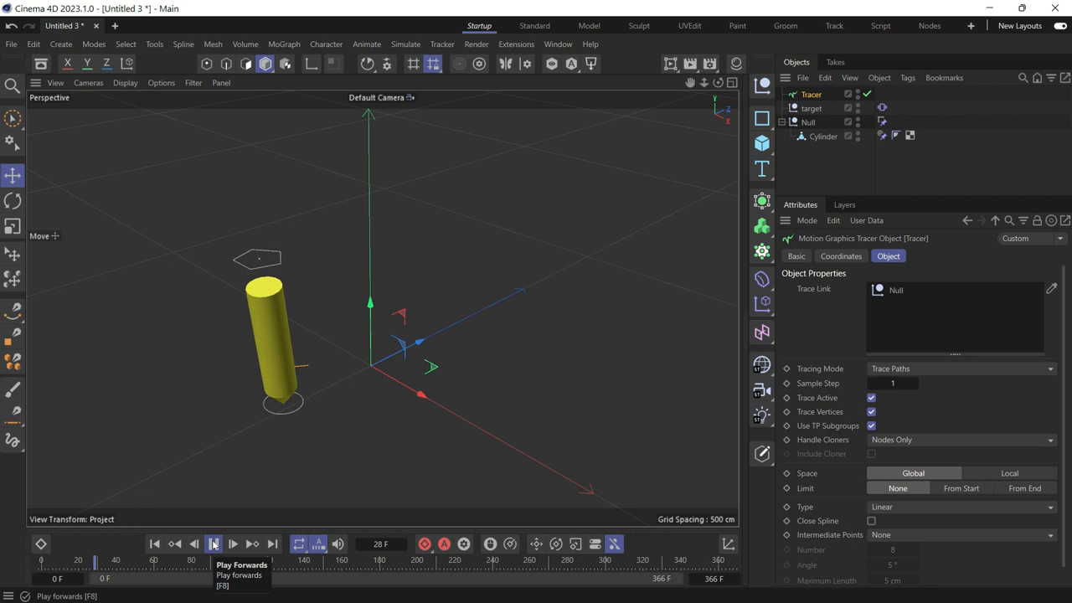
Play the animation to watch the orange traced path behind the pen
click(213, 543)
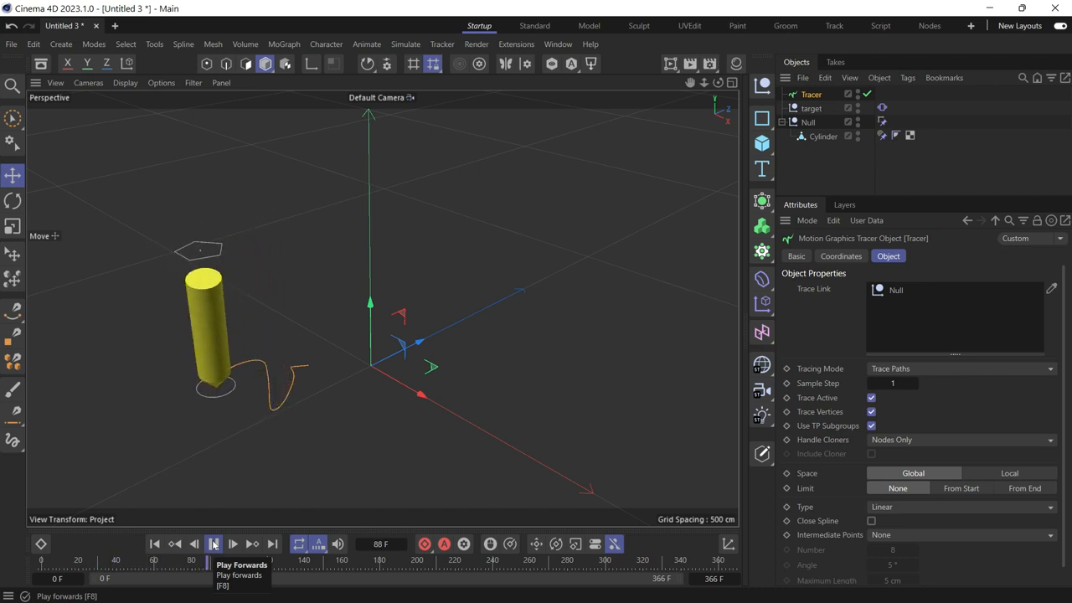